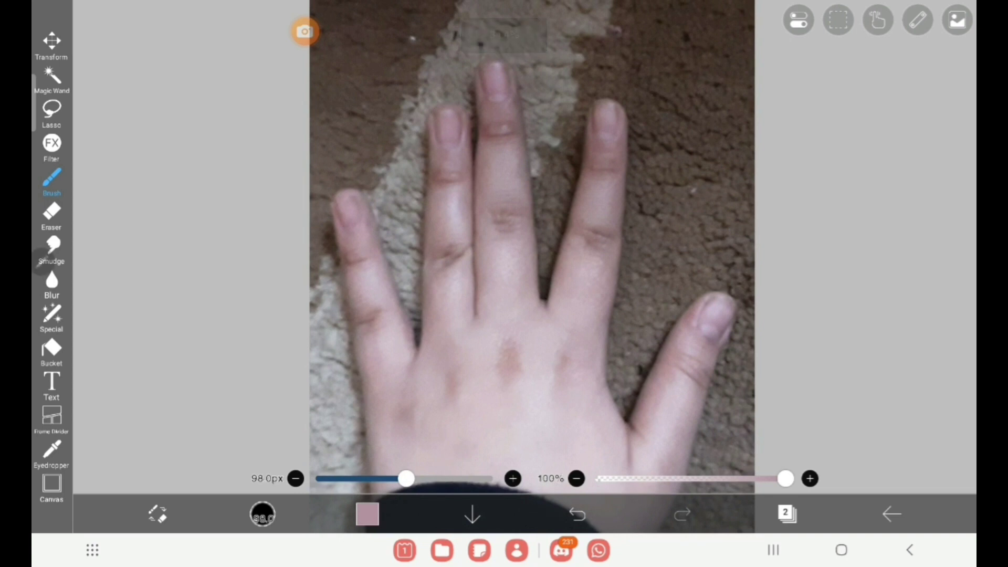
Move and scale the pale mint nail shapes onto all five fingertips and confirm.
left_click(51, 46)
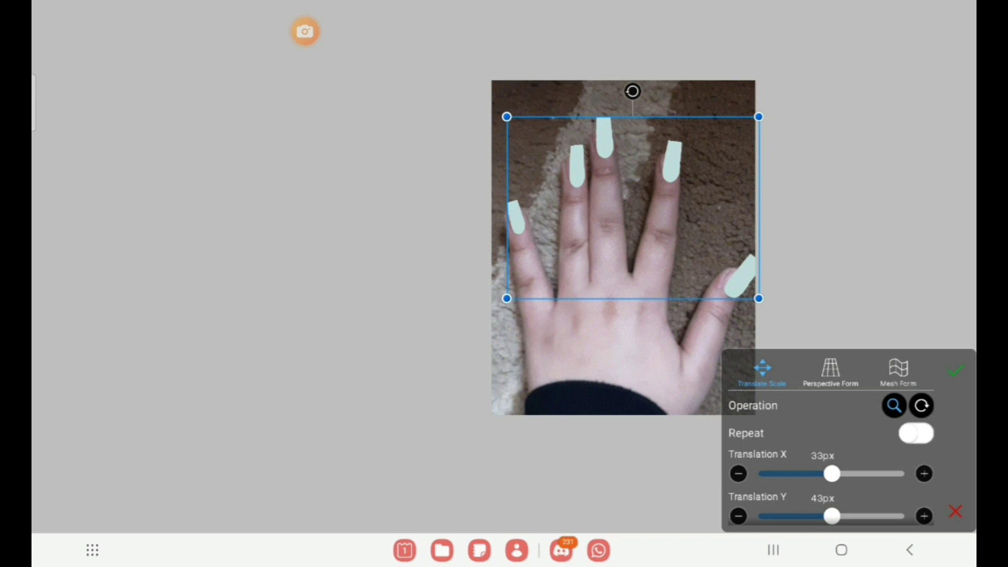
left_click(957, 371)
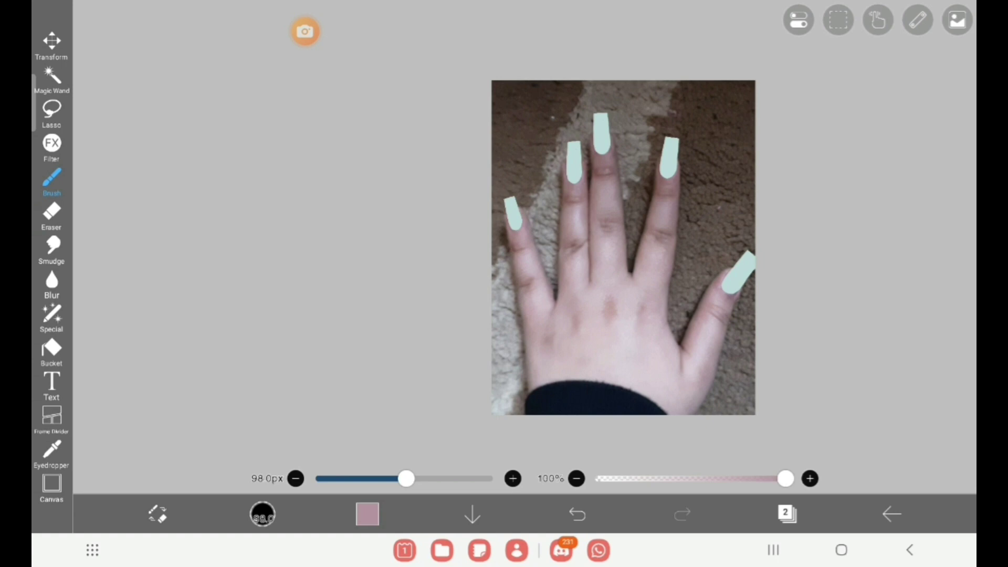
On a new layer, try lighter and deeper greens and paint the pinky nail, undoing strokes.
left_click(787, 513)
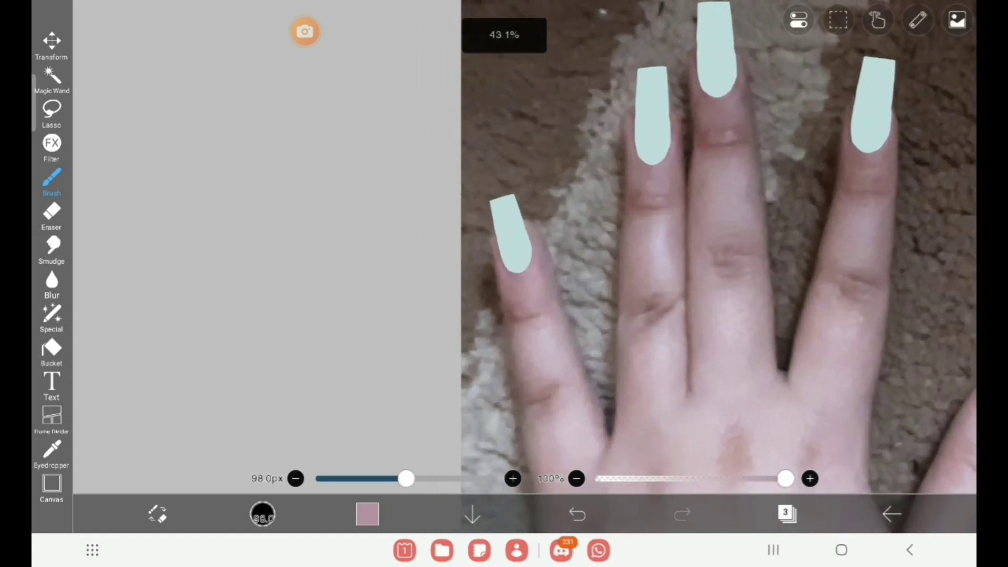
left_click(367, 513)
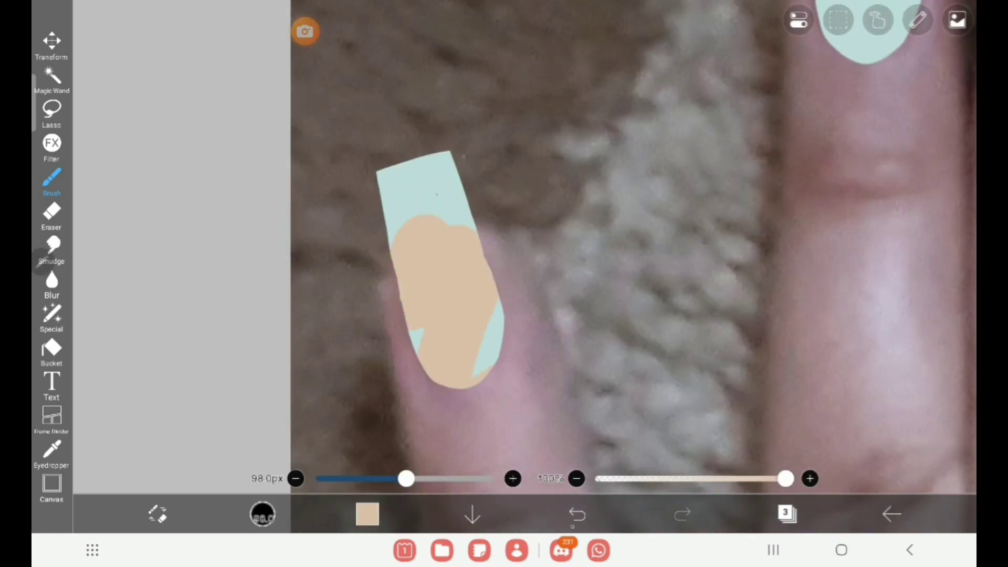
left_click(367, 514)
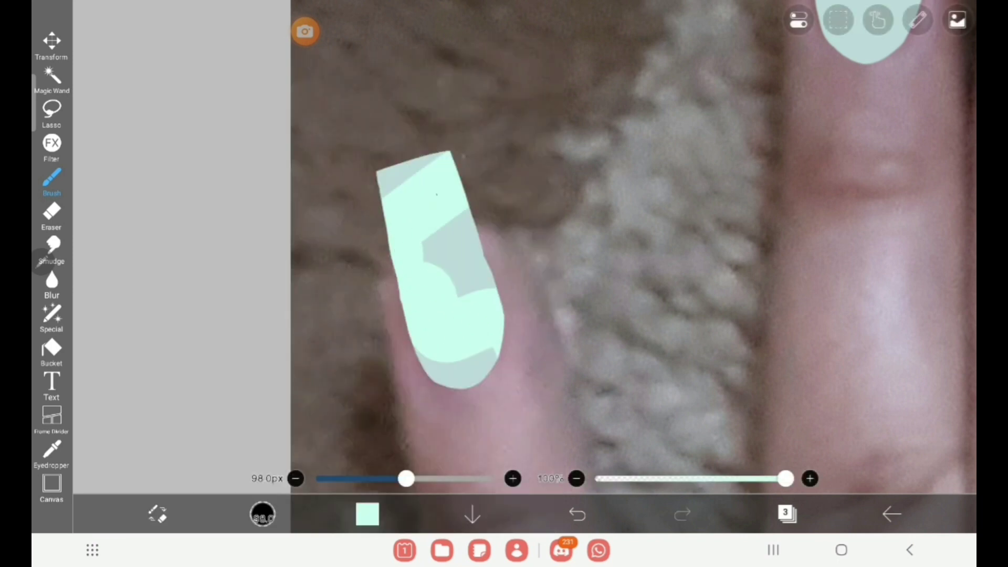
left_click(368, 515)
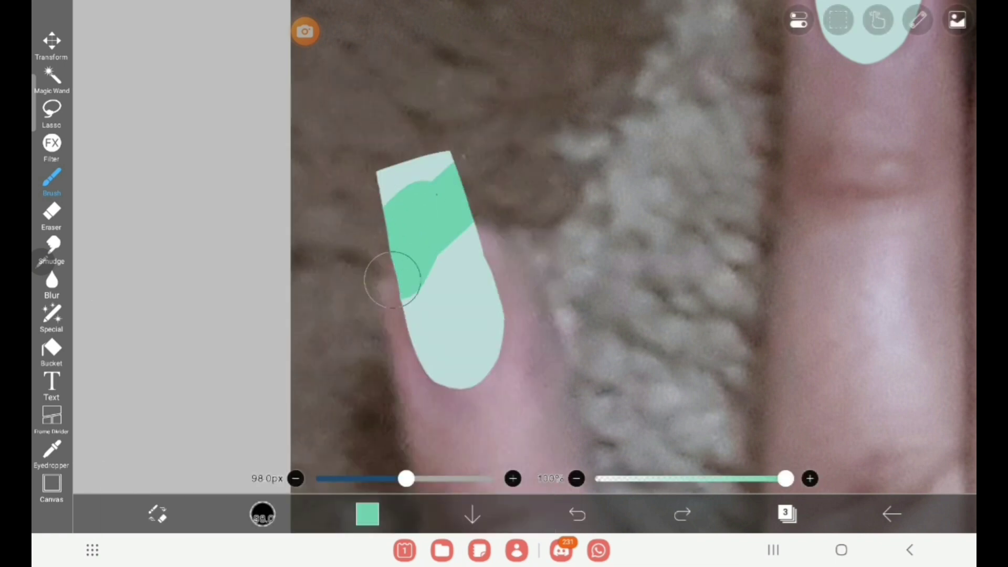
left_click(368, 513)
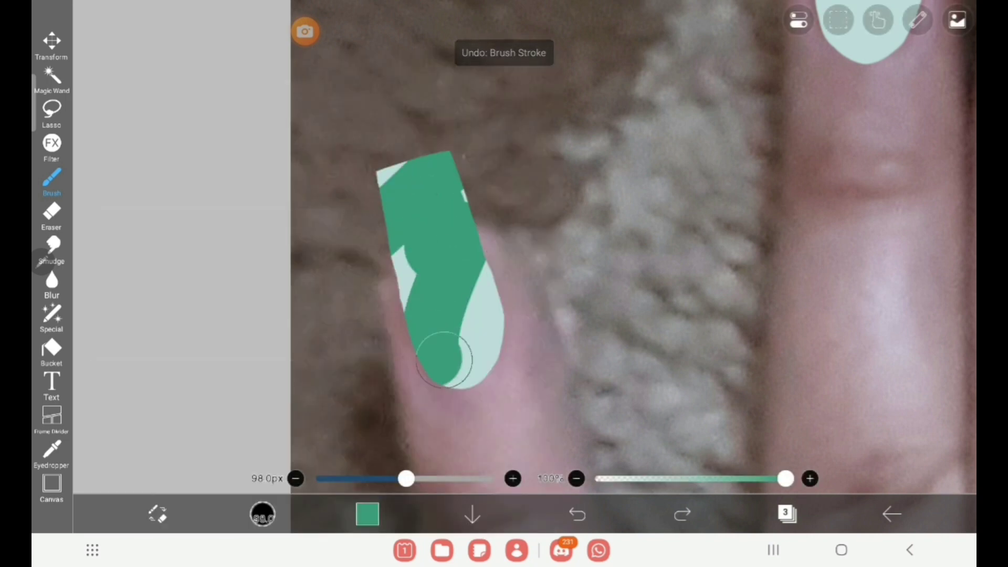
Paint the remaining nails solid deeper green and zoom out to the whole hand.
left_click(368, 515)
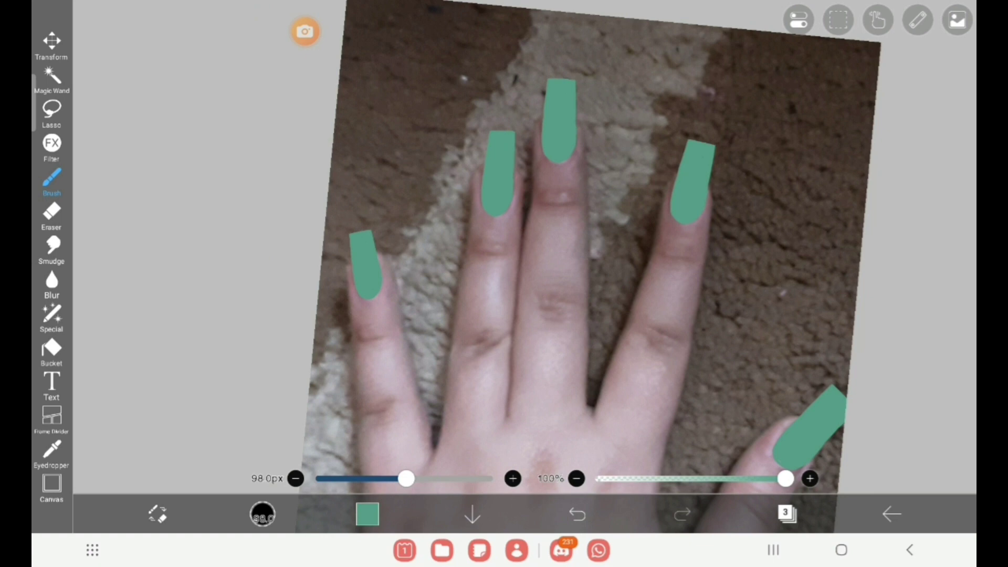
left_click(368, 514)
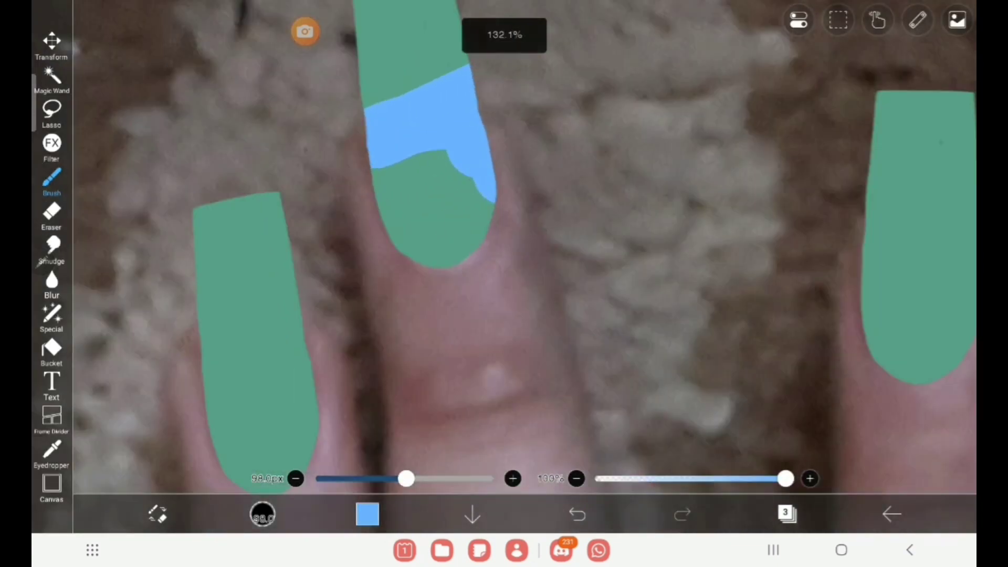
left_click(576, 514)
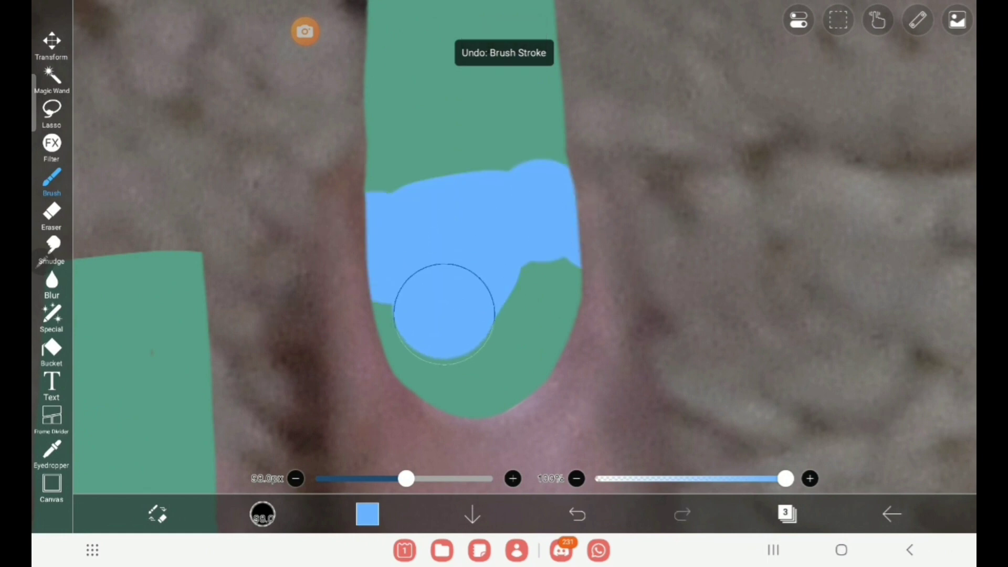
left_click(576, 514)
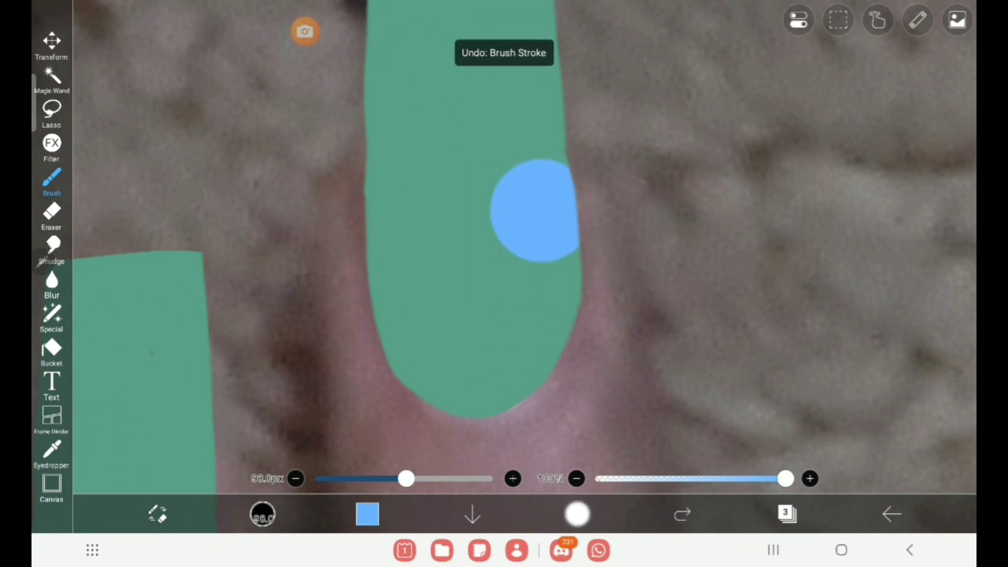
left_click(369, 513)
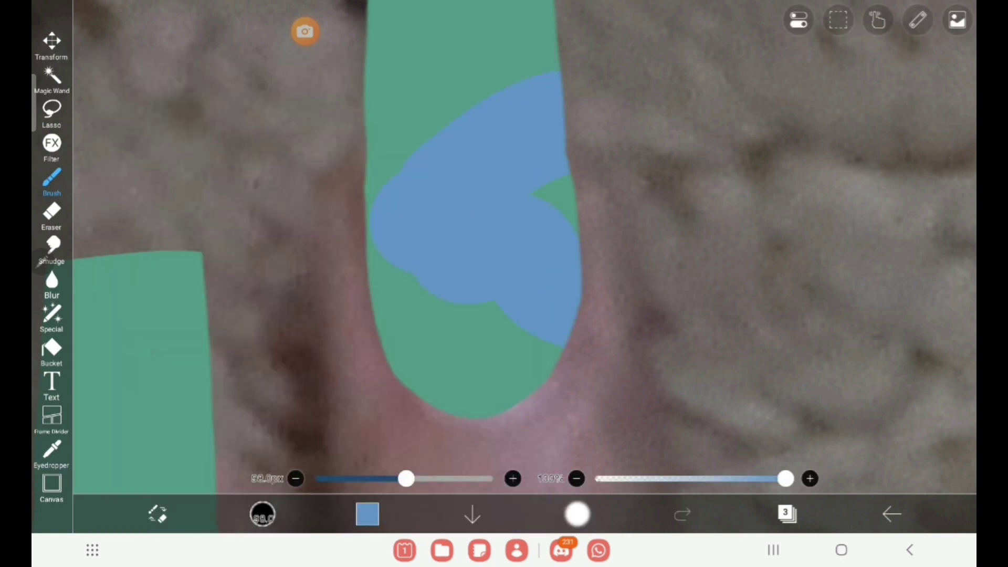
left_click(578, 513)
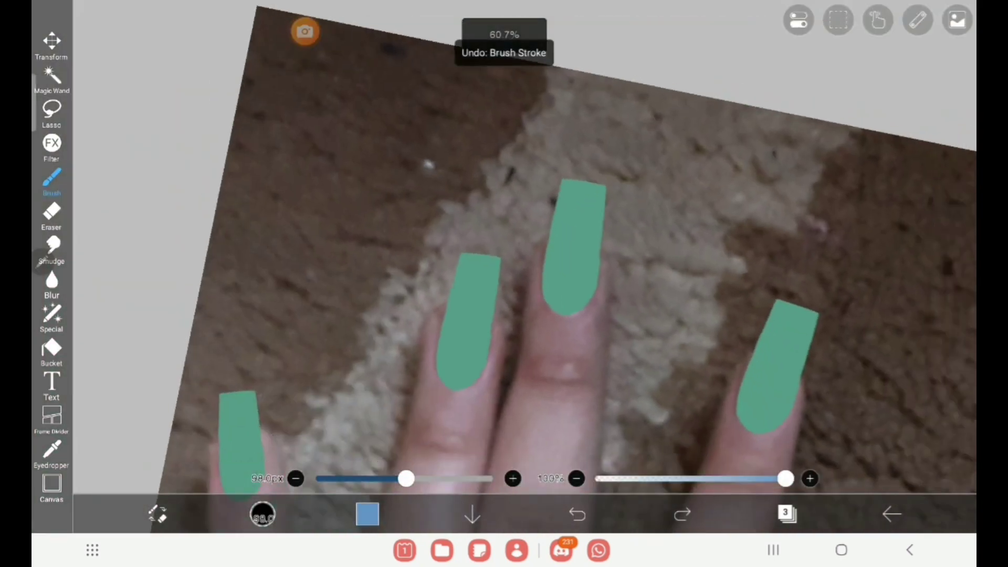
Thin the brush to 12px and draw a blue curved line on the middle nail.
left_click(559, 206)
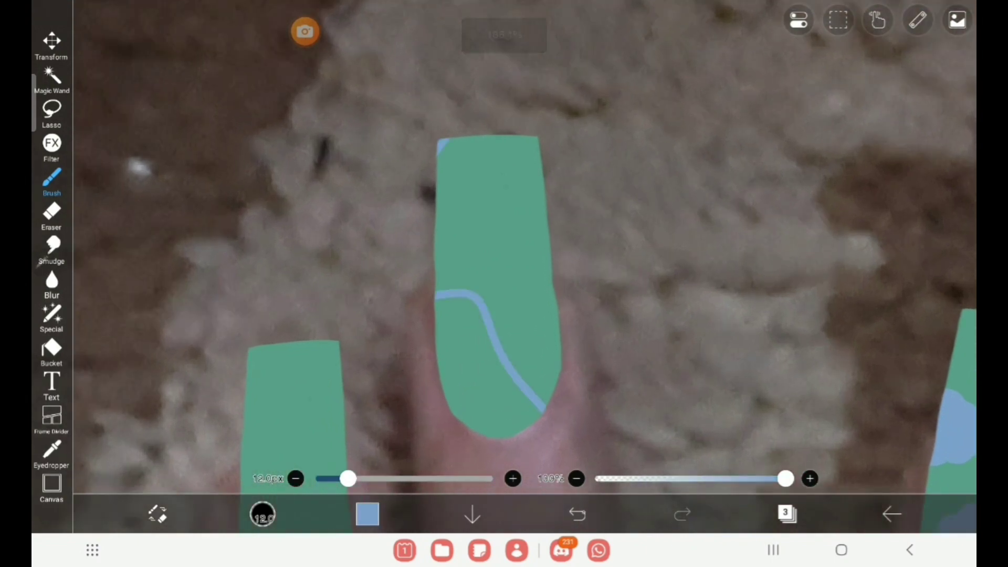
Set brush thickness to 1000px and view the brush list with Airbrush (Normal).
left_click(576, 513)
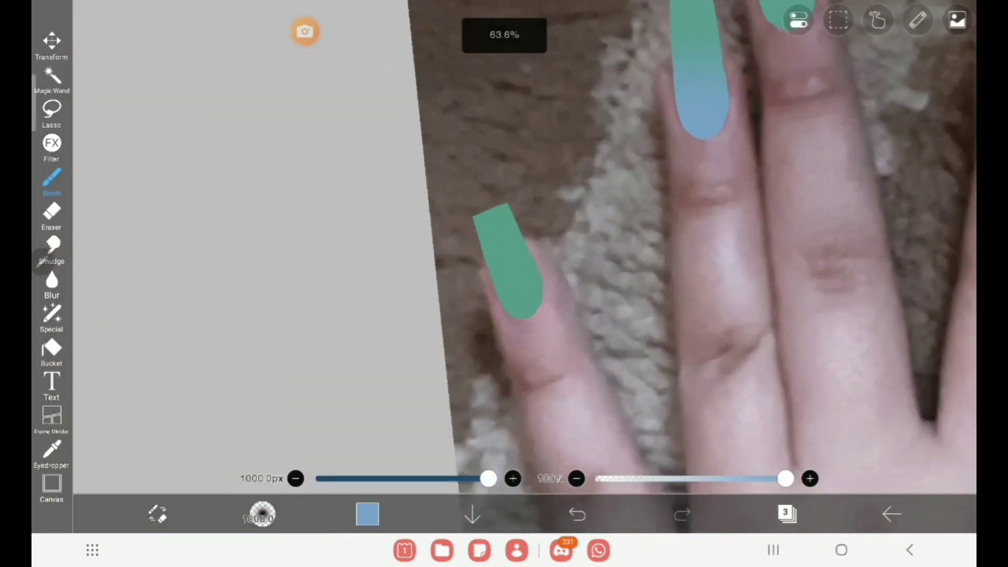
left_click(52, 183)
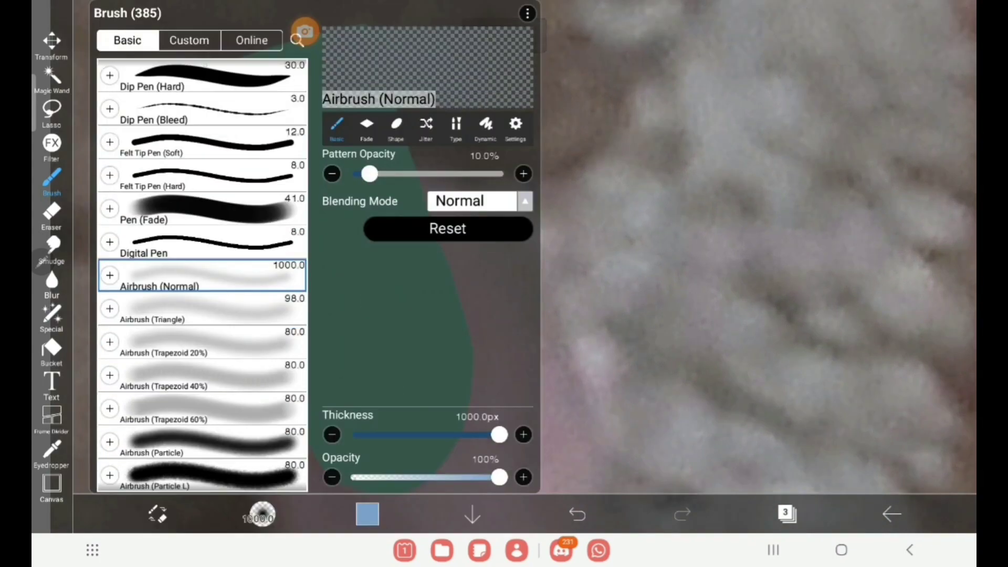